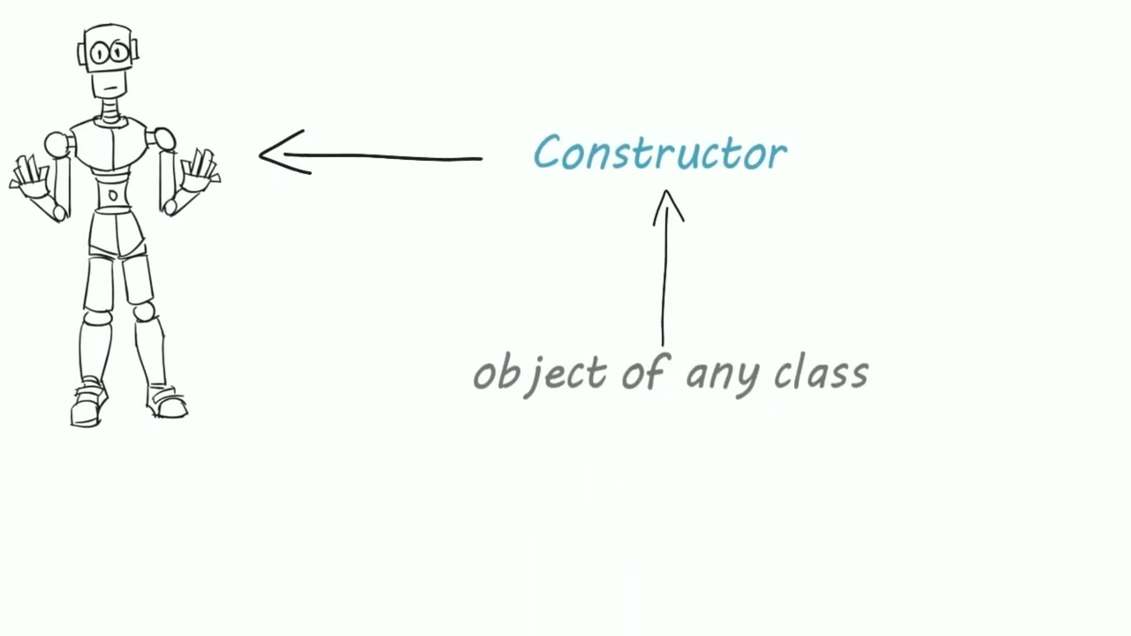
Write the constructor definition and 'Step 1: How to create a Constructor?', then the empty Demo() example.
text(A constructor is mos)
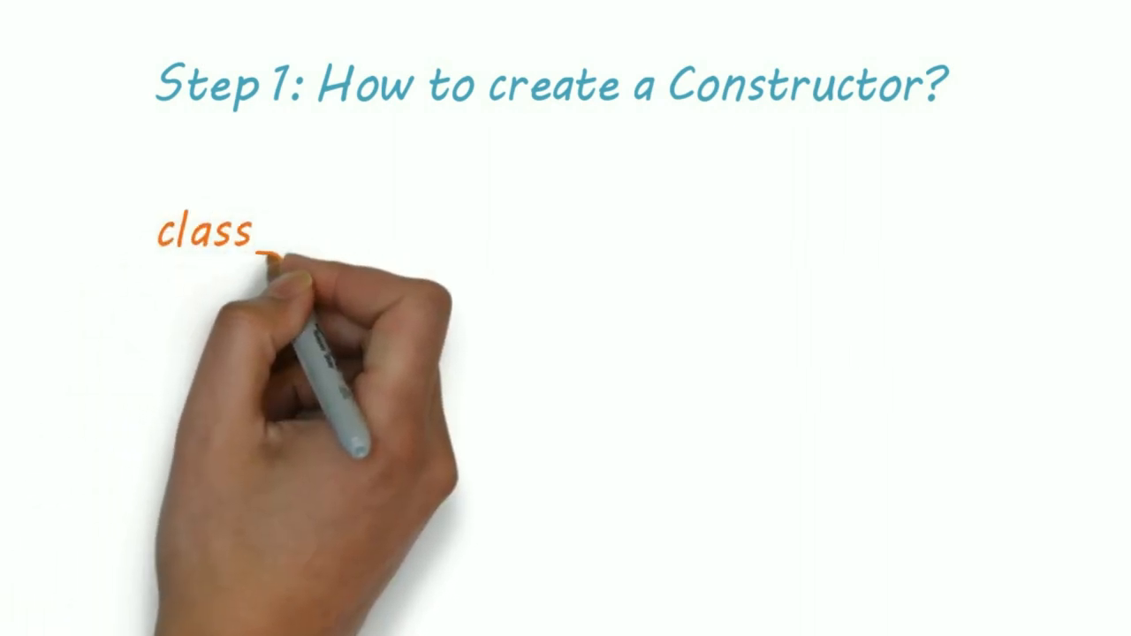
text(_name ( ))
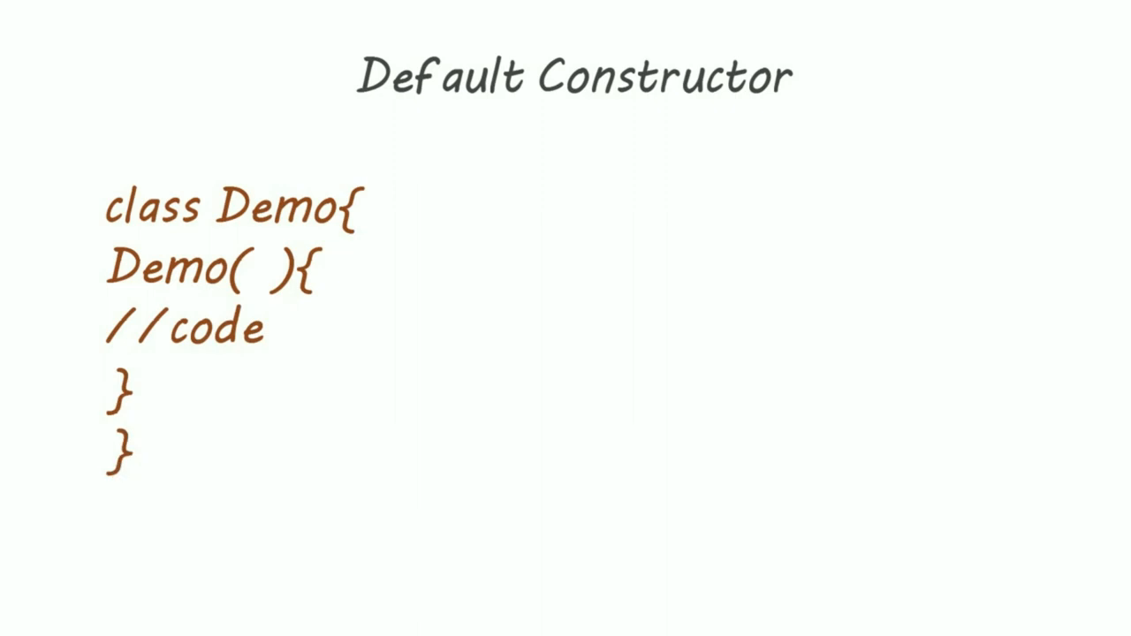
drag(455, 110, 274, 243)
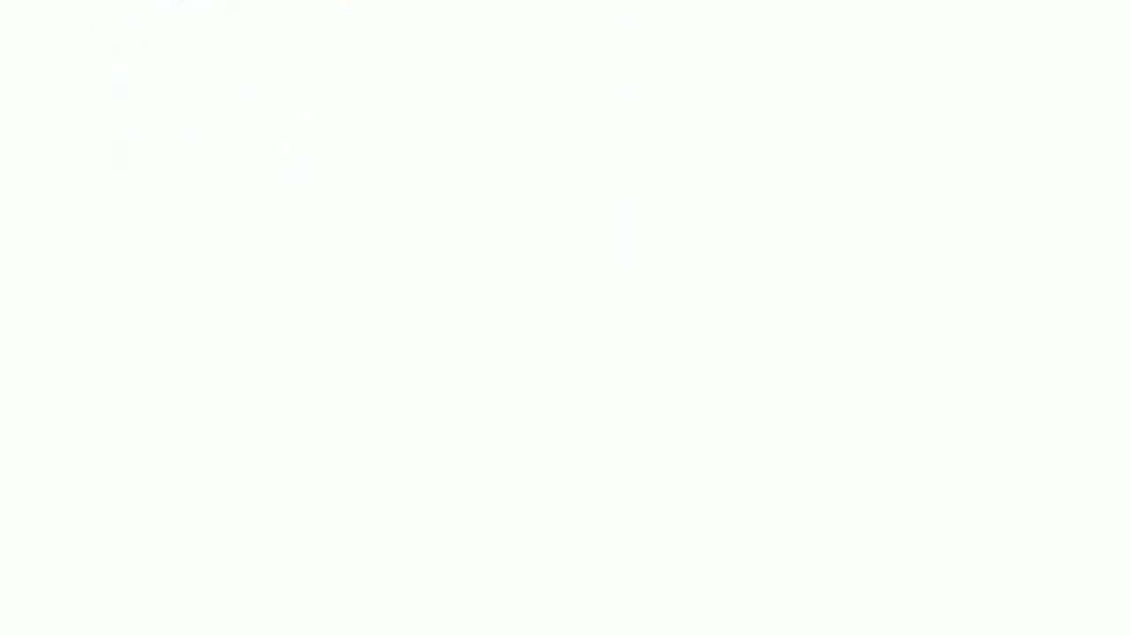
Write 'What If I created a class without any constructor' and the answer 'Compiler adds default Constructor'.
text(What If I created a c)
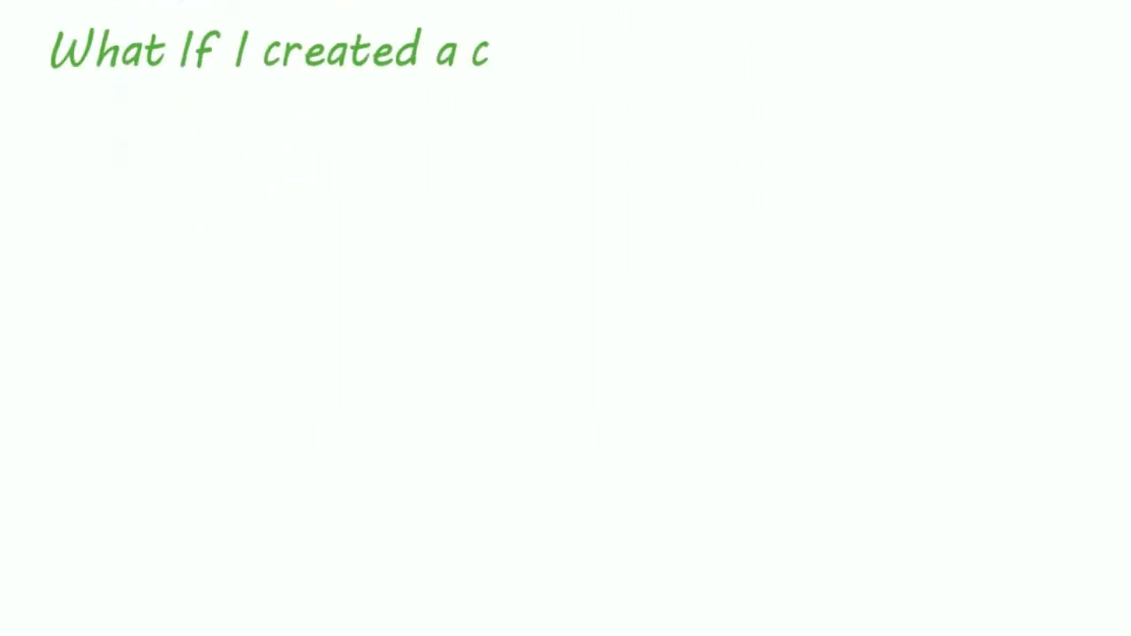
text(lass without any constructor)
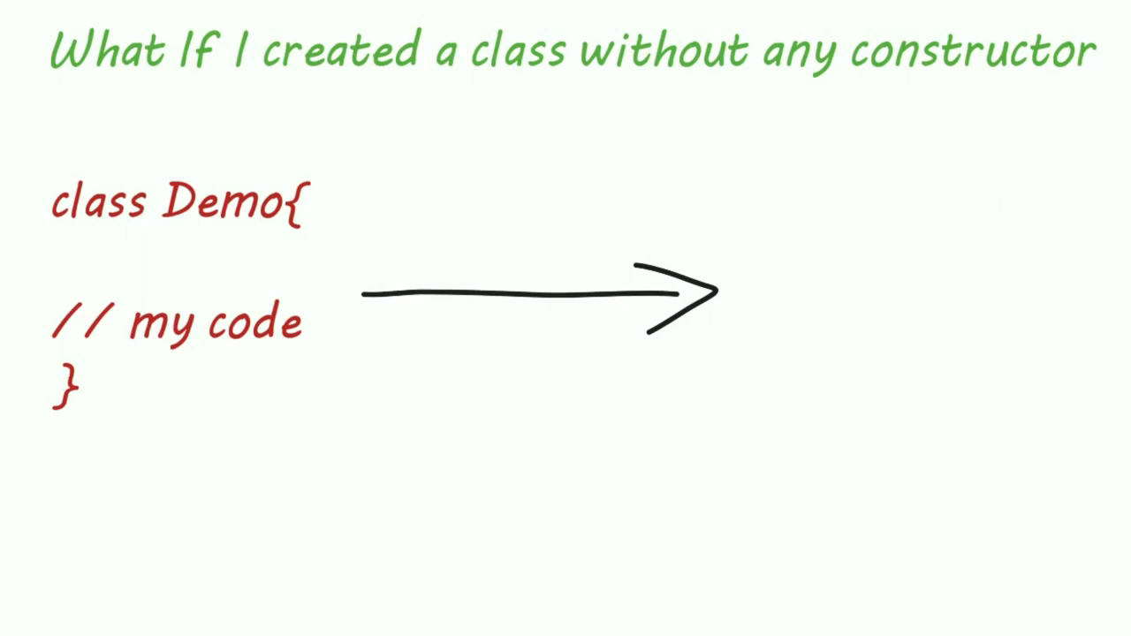
text(Compiler adds default Constructor)
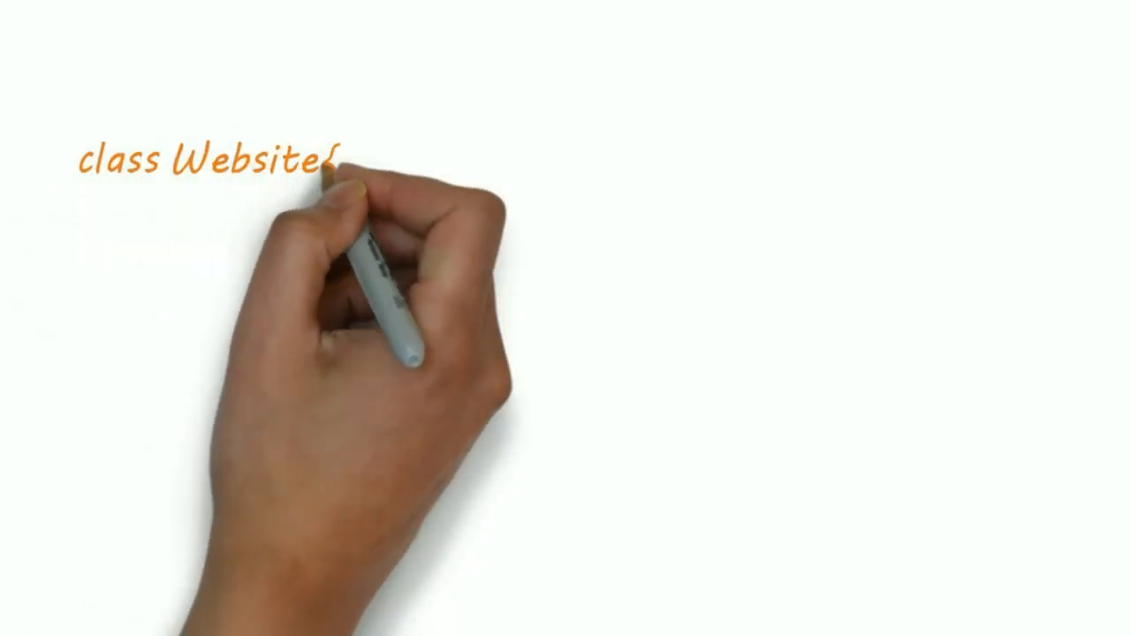
Write class Website with Website(String name) and note the compiler won't insert a default constructor.
text(String name;)
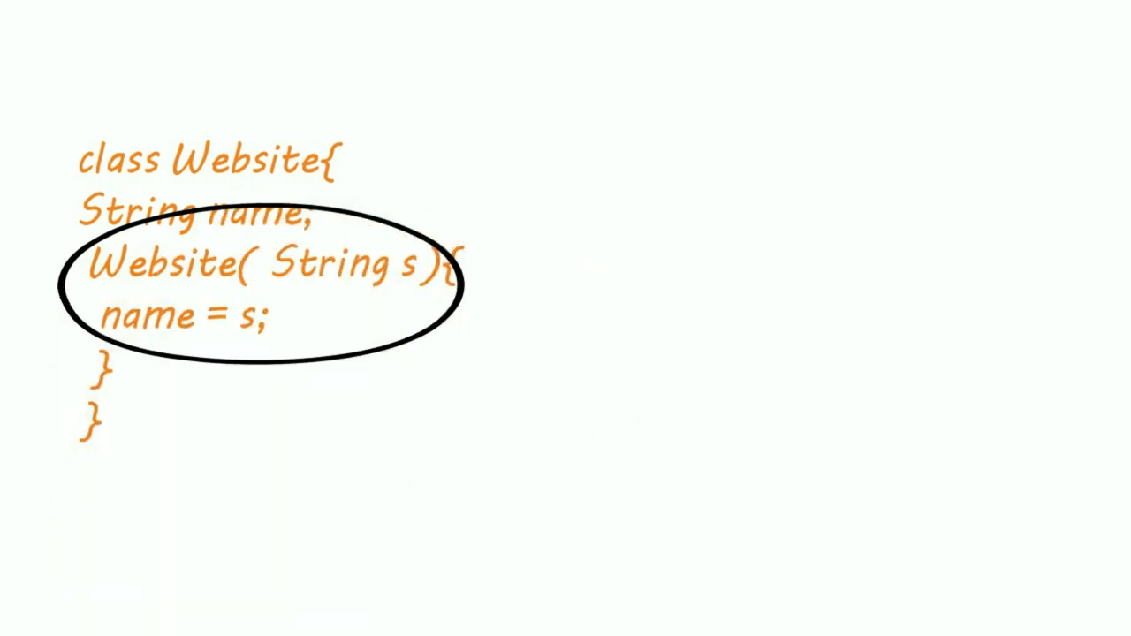
text(When we create parameterized cons)
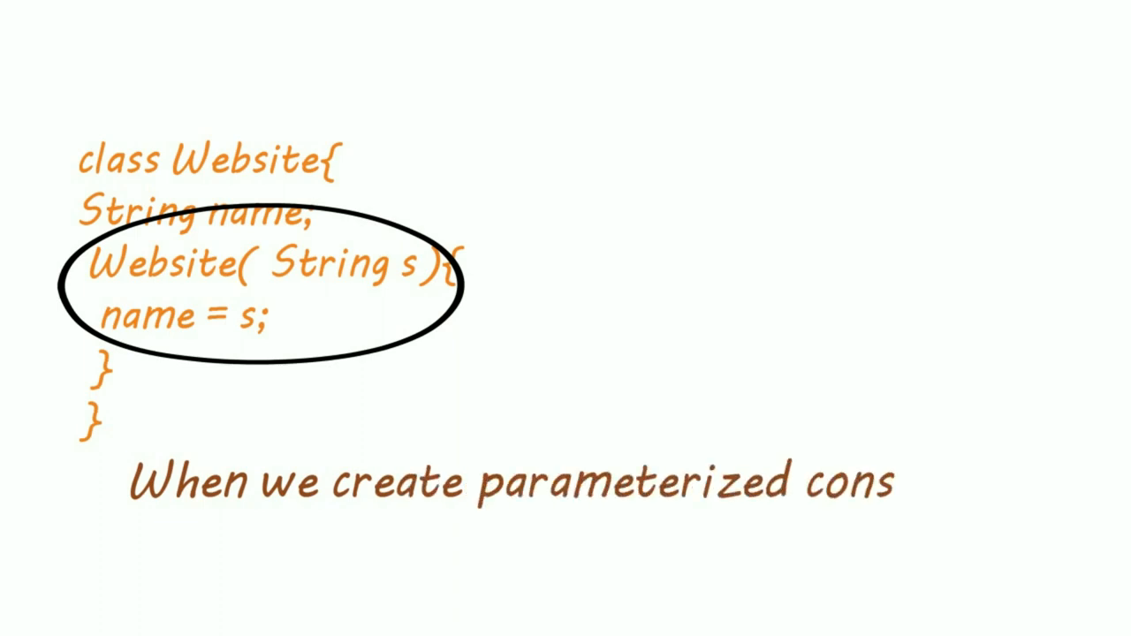
text(tructor compiler wi)
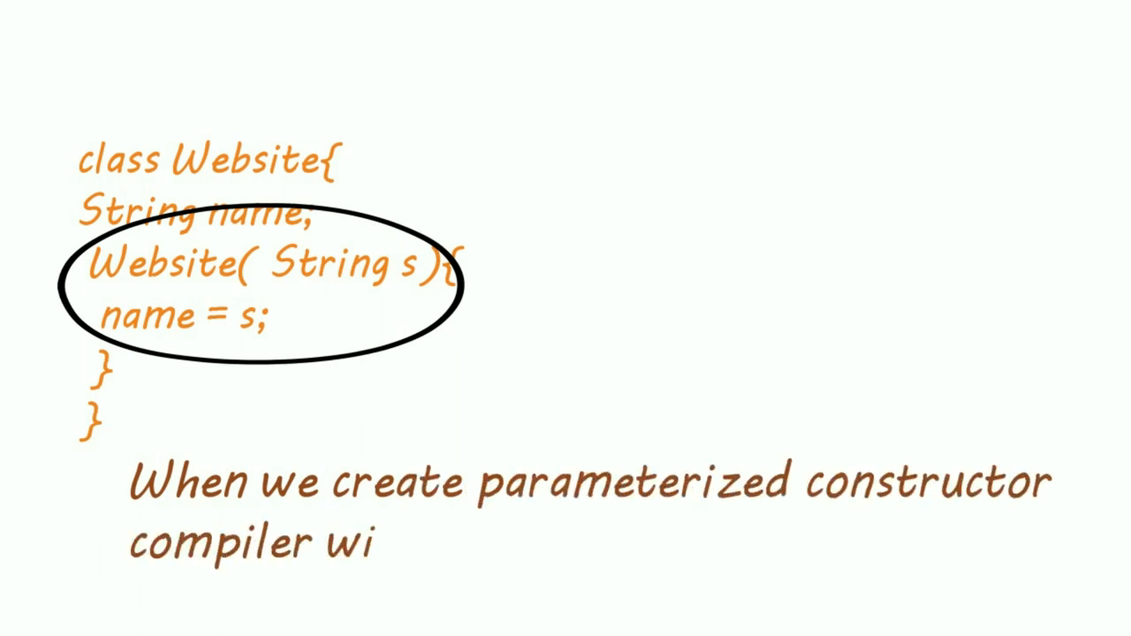
text(ll not insert default constructor)
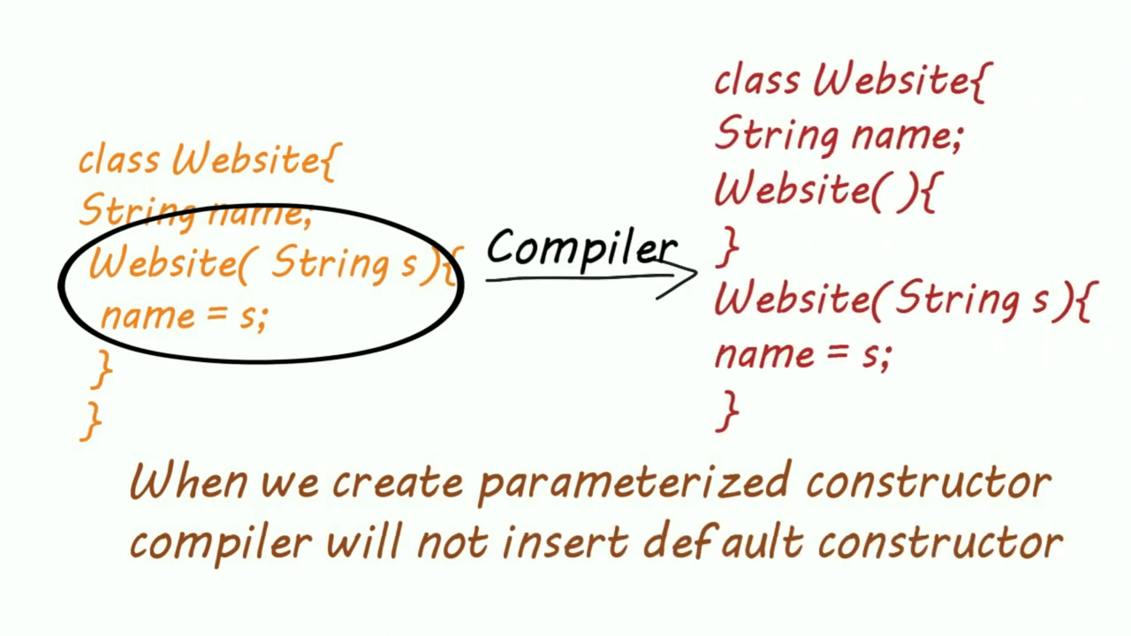
drag(769, 164, 822, 217)
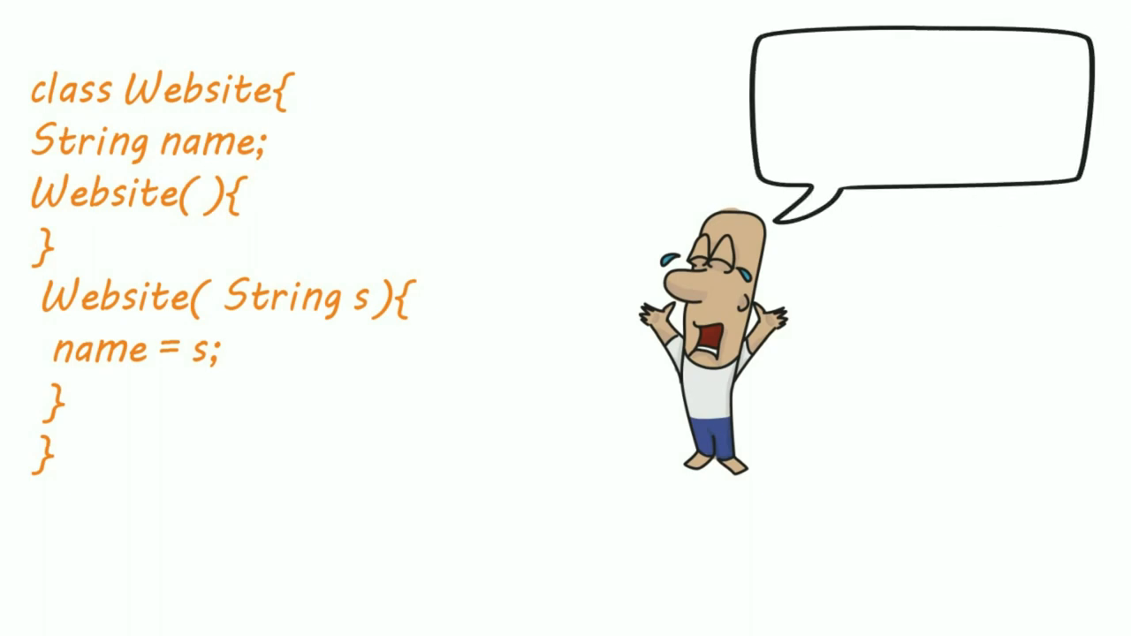
Add the 'All this stuff is again confusing' bubble, obj1 = new Website(); and new Website("Codearchery.com").
text(All this stuff is again confusi)
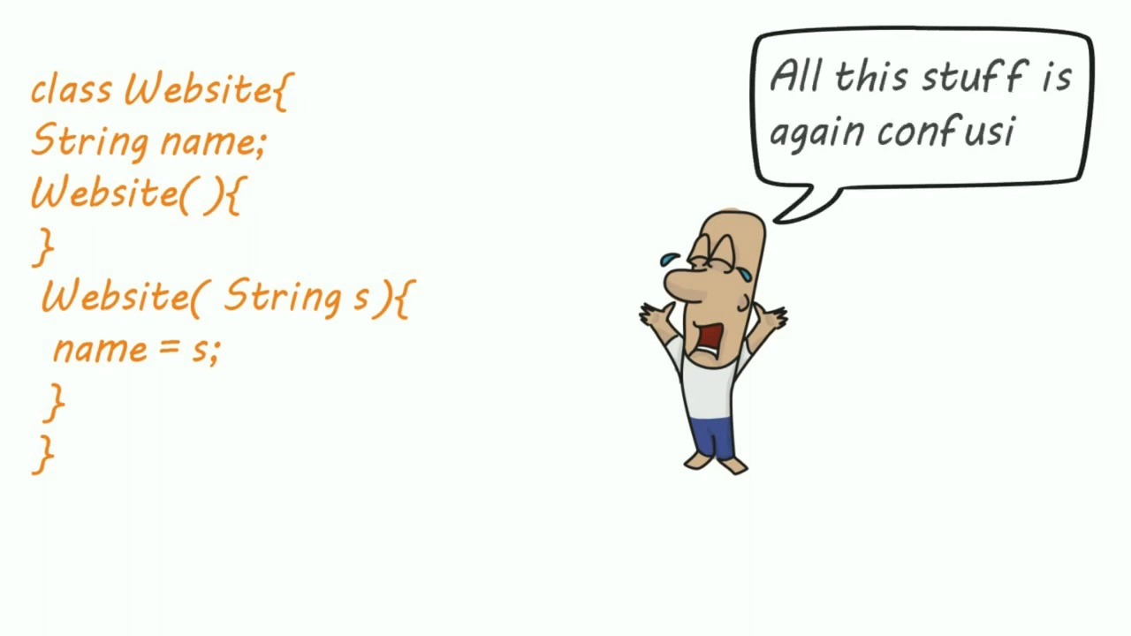
text(ng)
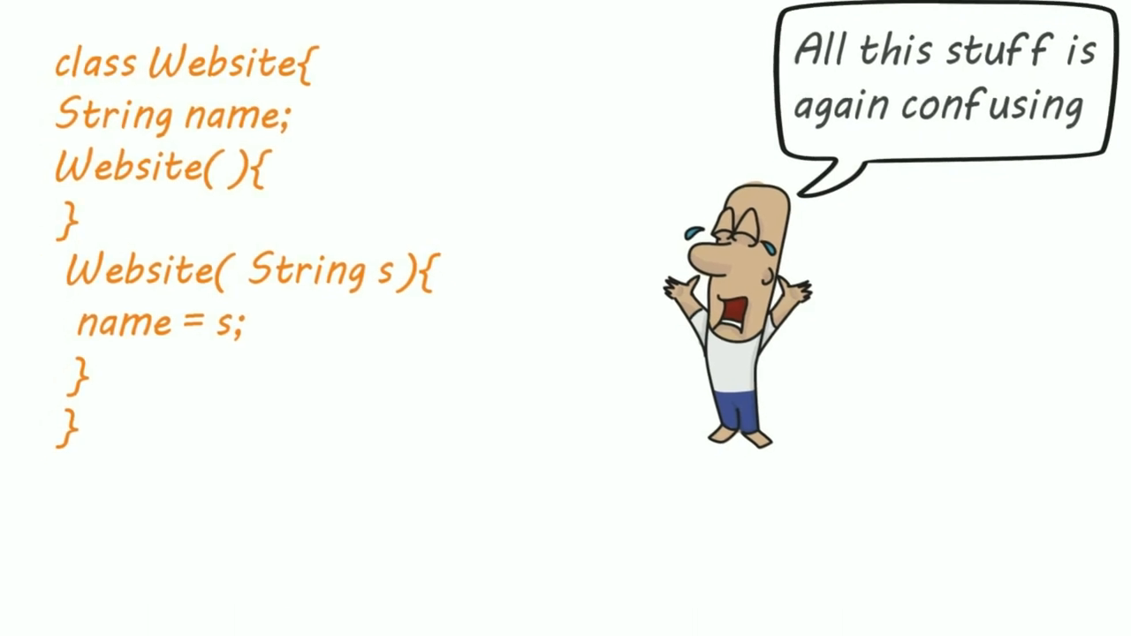
text(Website)
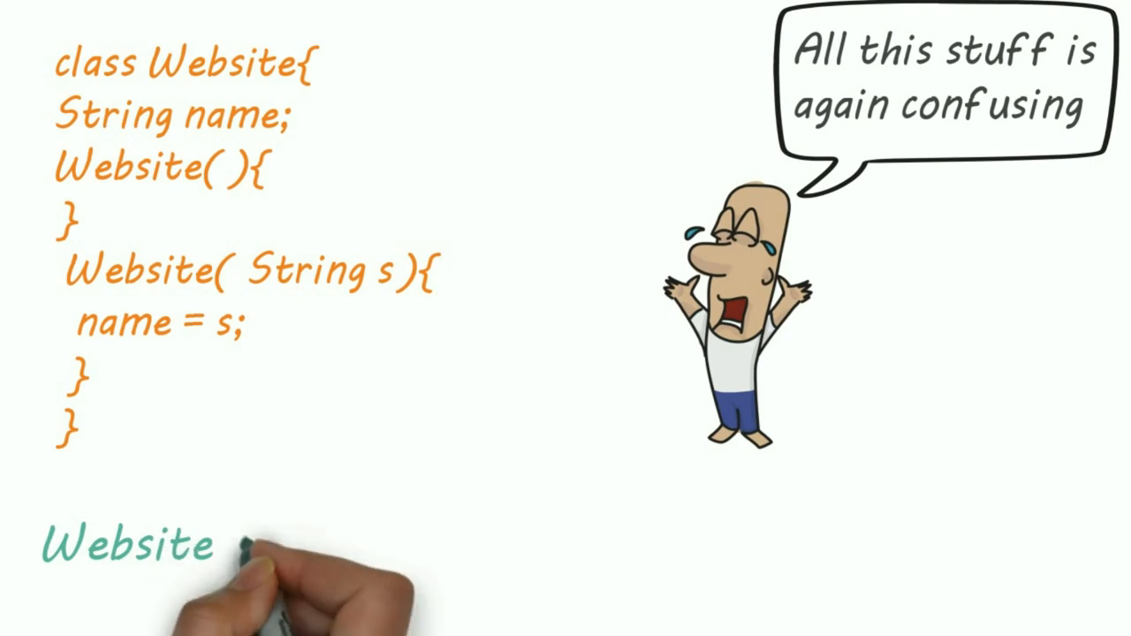
text(obj1 = new Website()
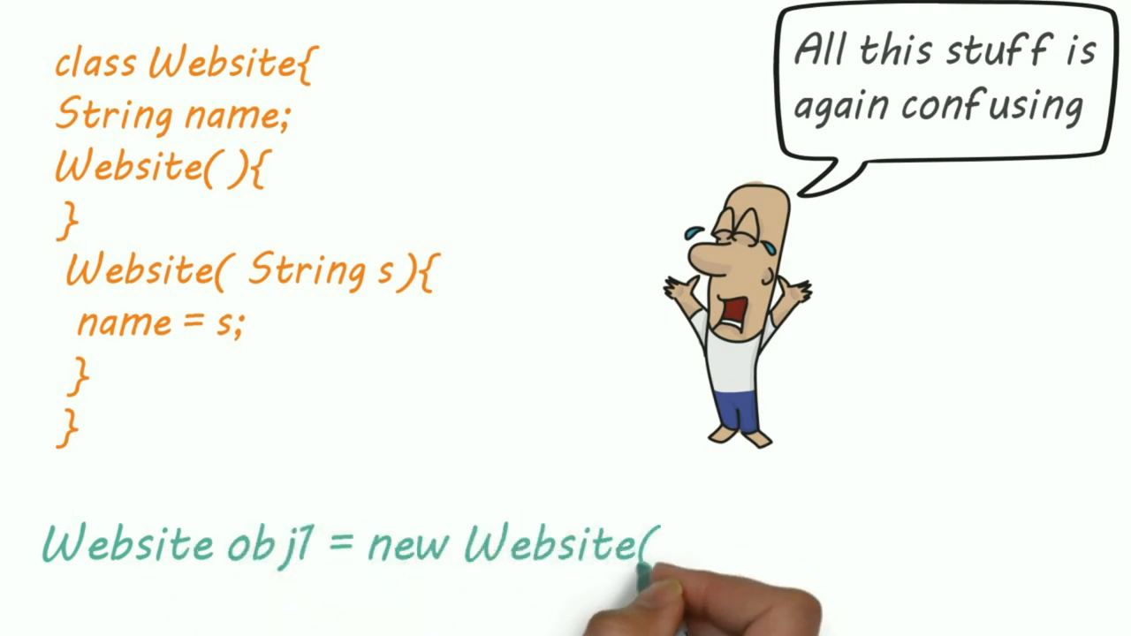
text();)
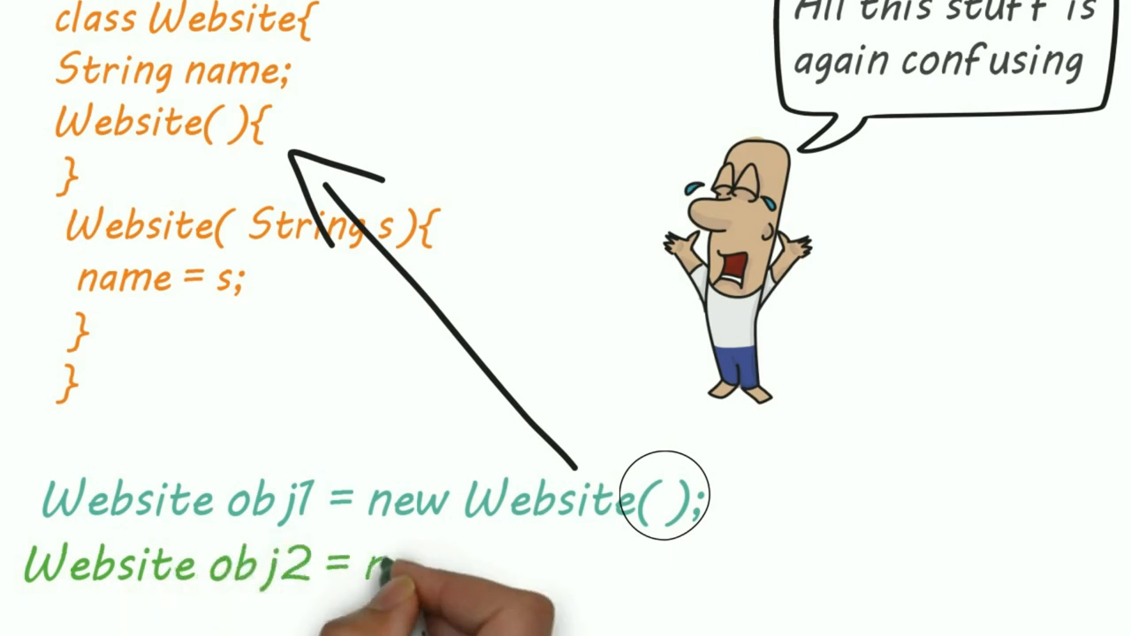
text(new Website(")
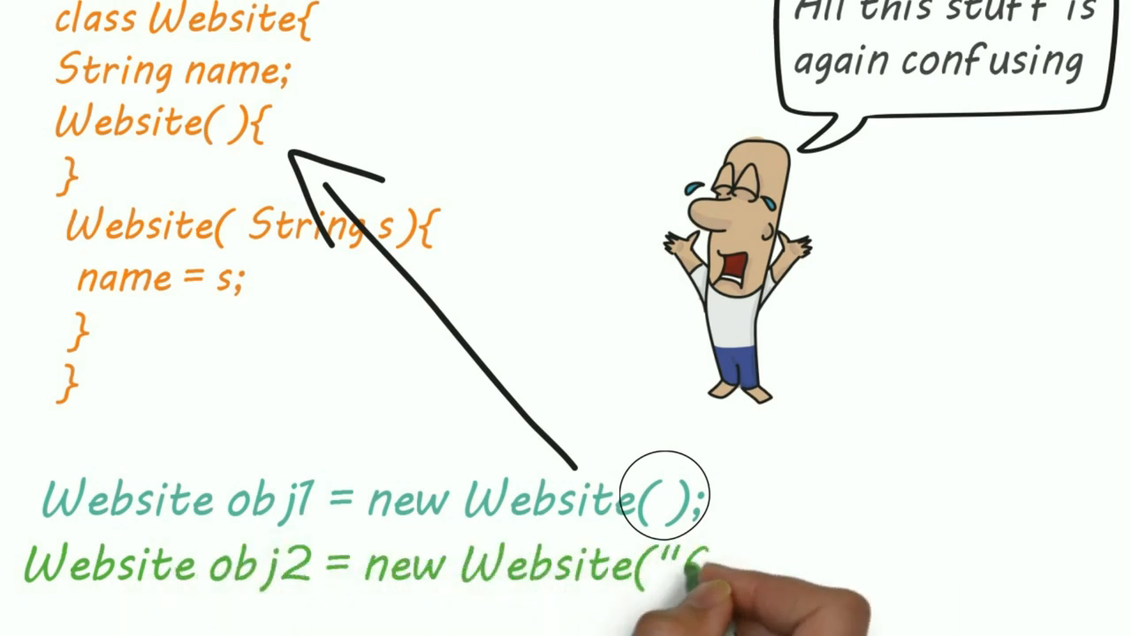
text(Codearchery.com"))
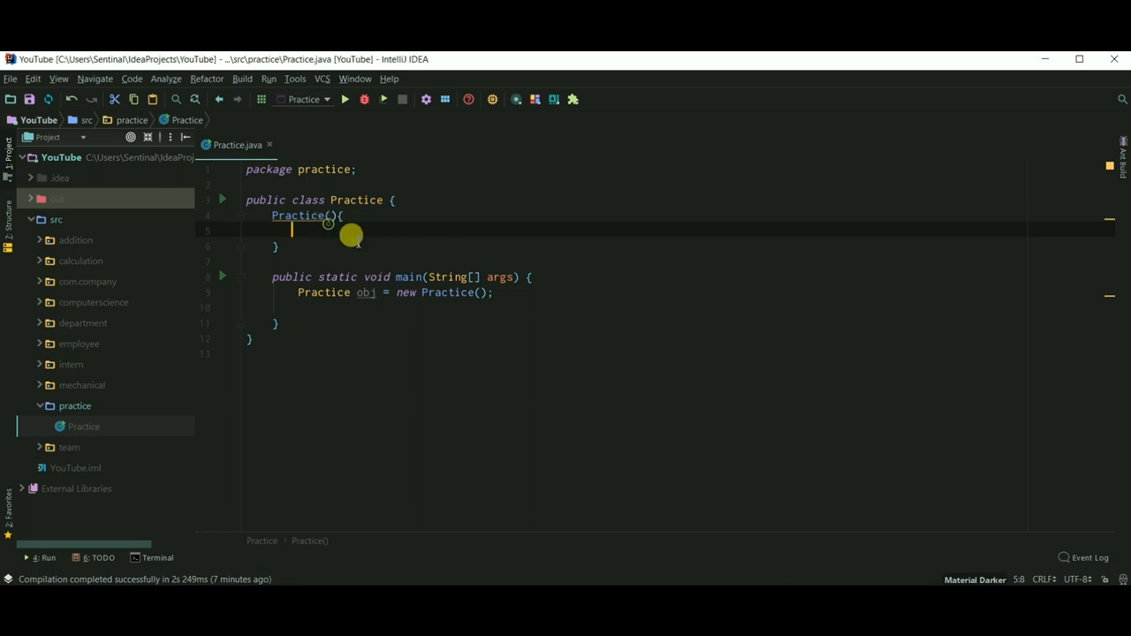
Add System.out.println("Hi , This is Default constructor"); inside Practice() and run main.
text(System.out.println("Hi , This is Default constructor");)
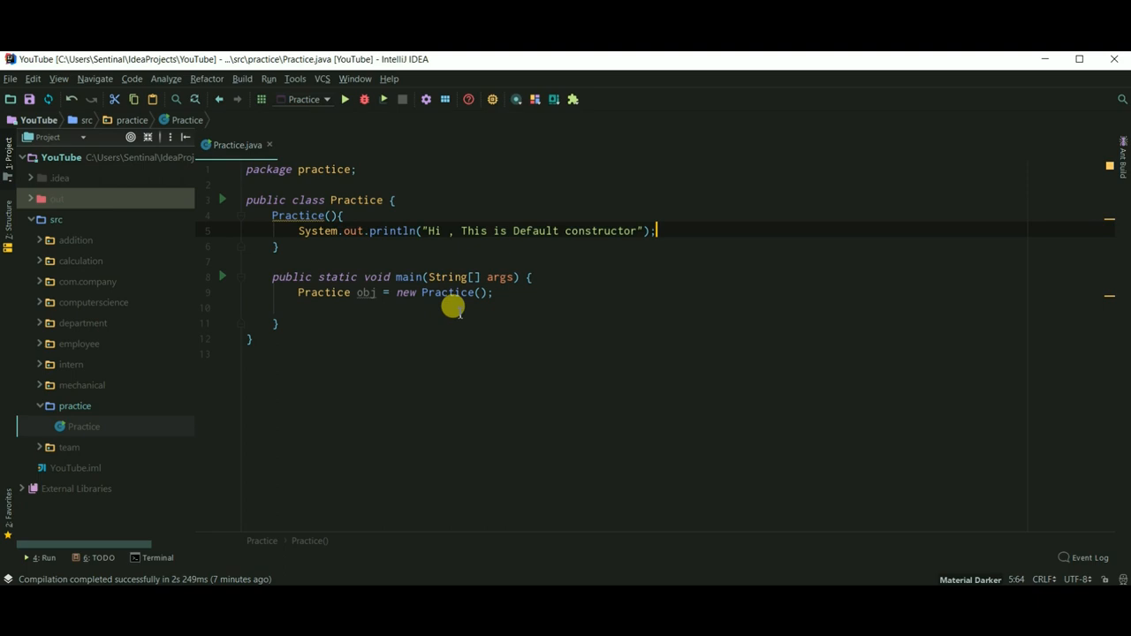
mouse_move(271, 116)
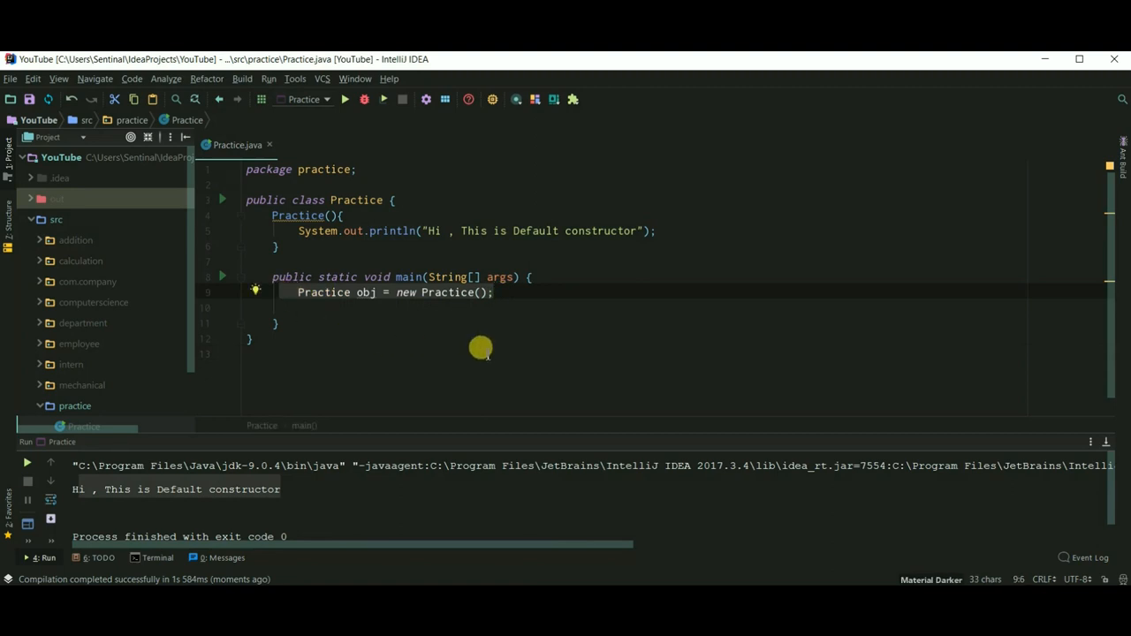
mouse_move(360, 314)
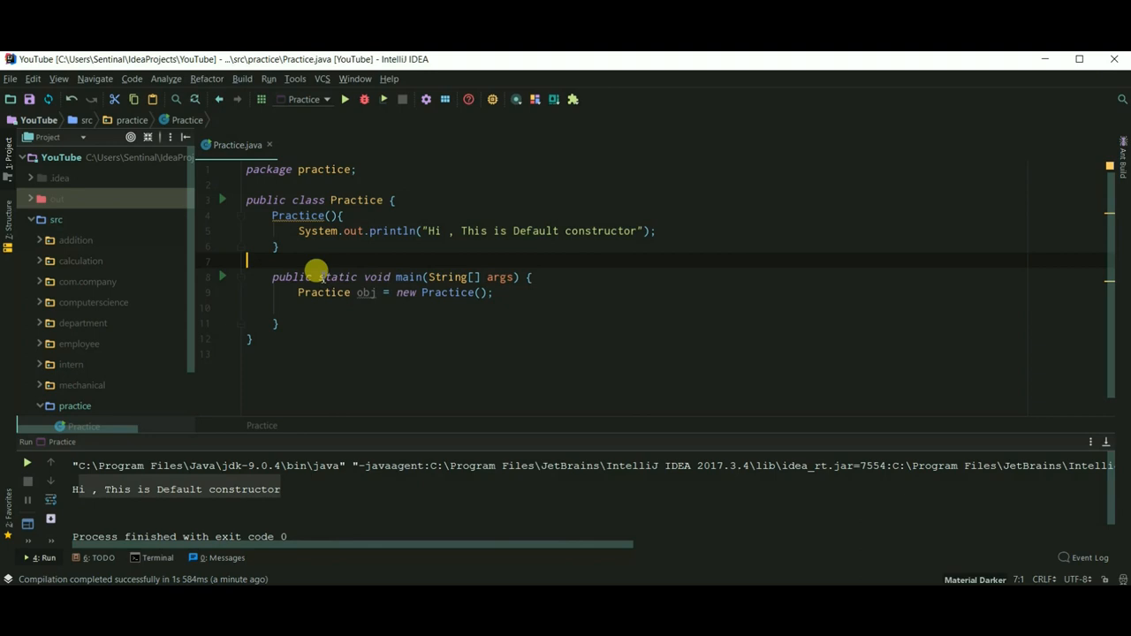
Type the empty constructors Practice(int a , int b){ } and Practice(int a, float c){ }.
text(Practice(int)
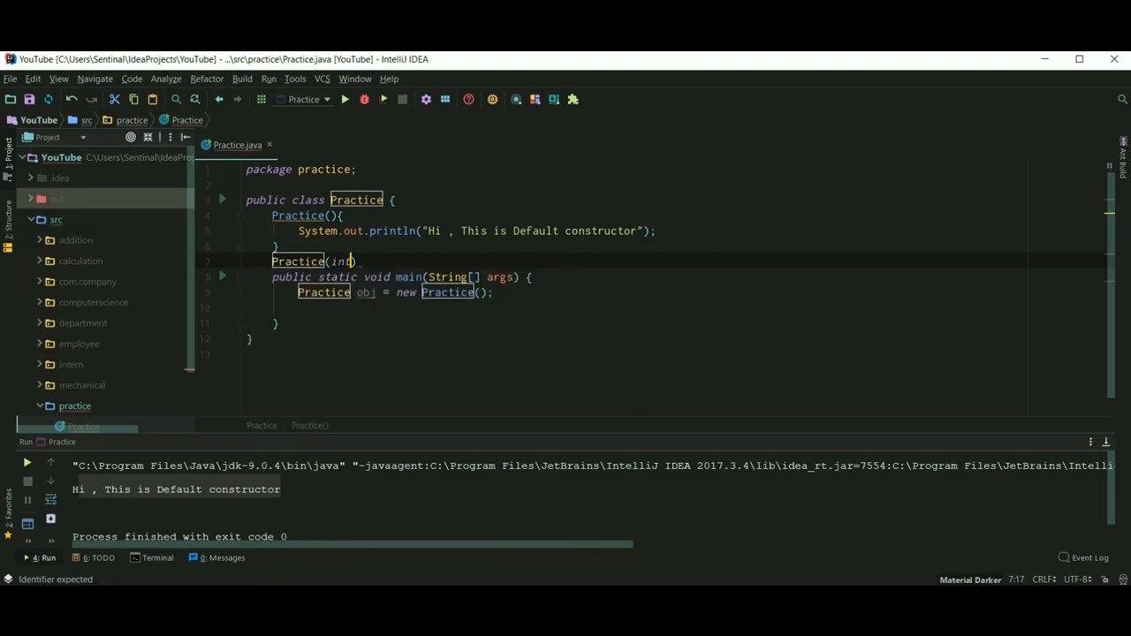
text(a , int b)
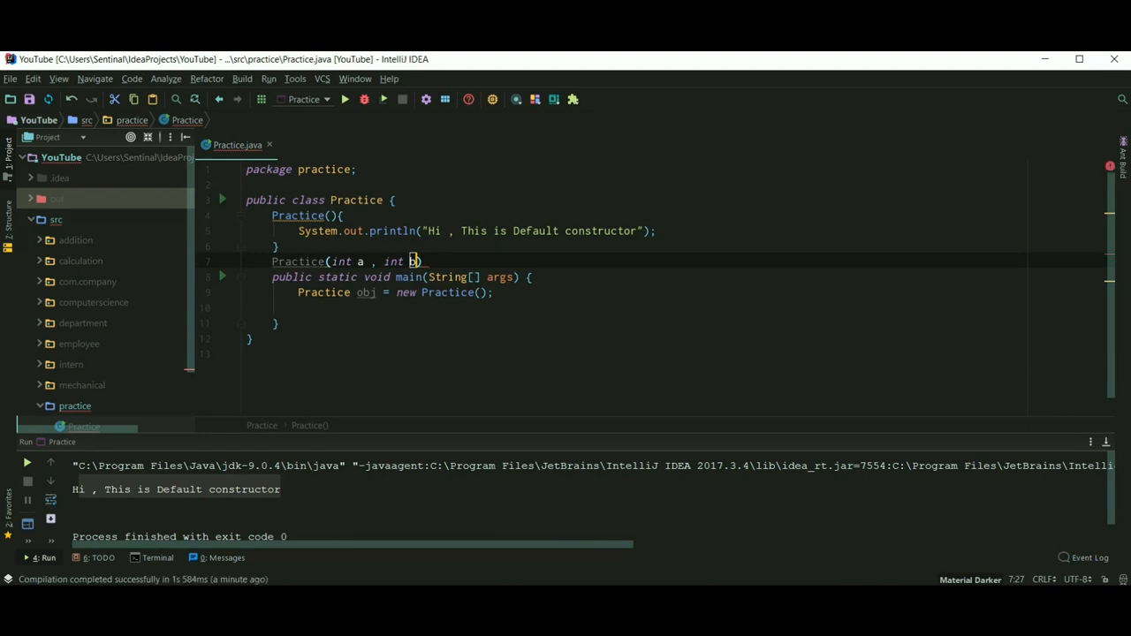
text({)
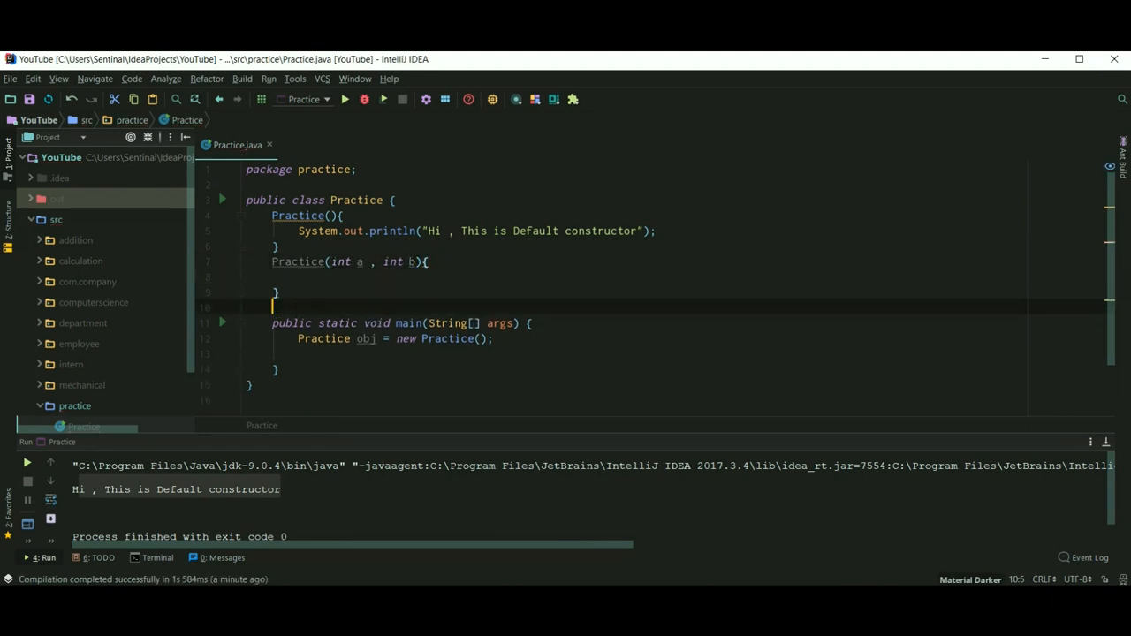
text(Practice)
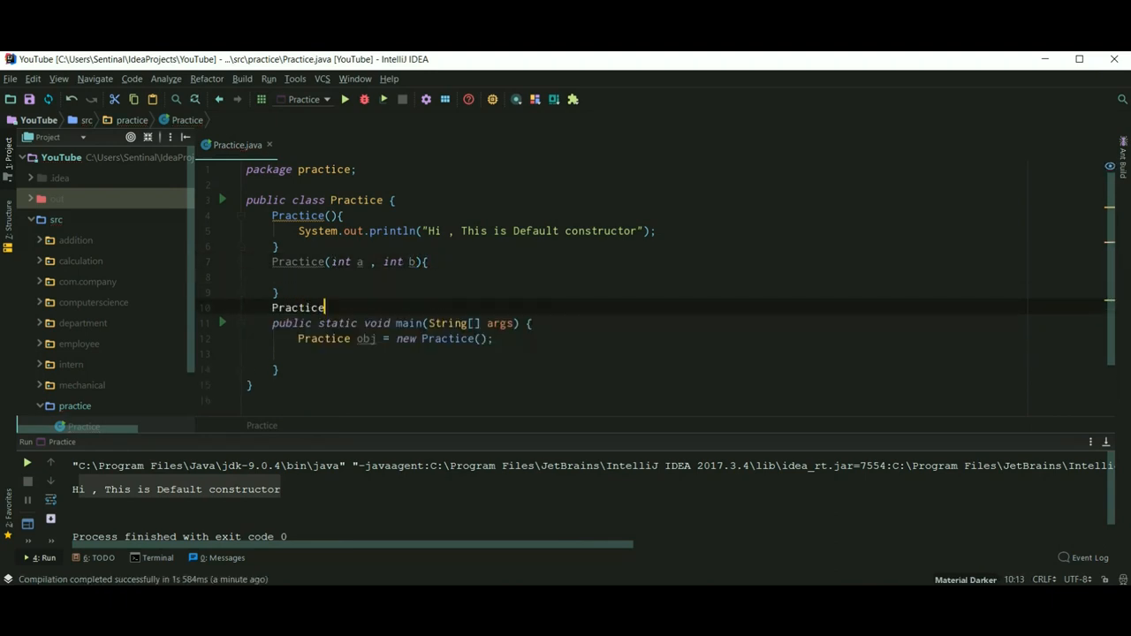
text((int a))
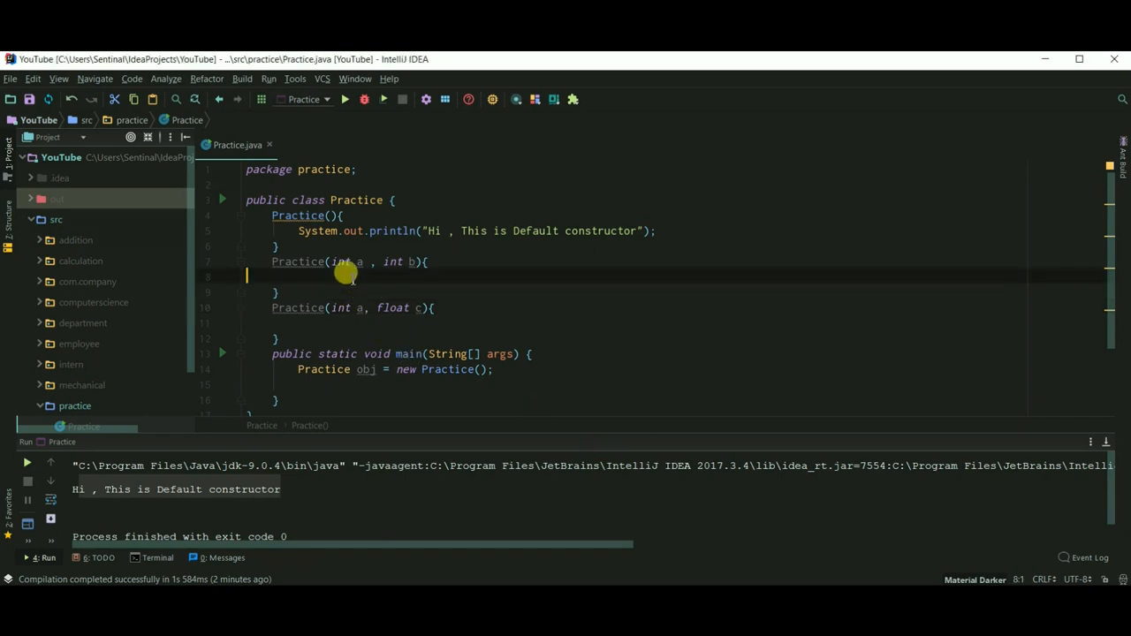
Use the sout template to print a+" "+b in Practice(int a, int b).
text(sout)
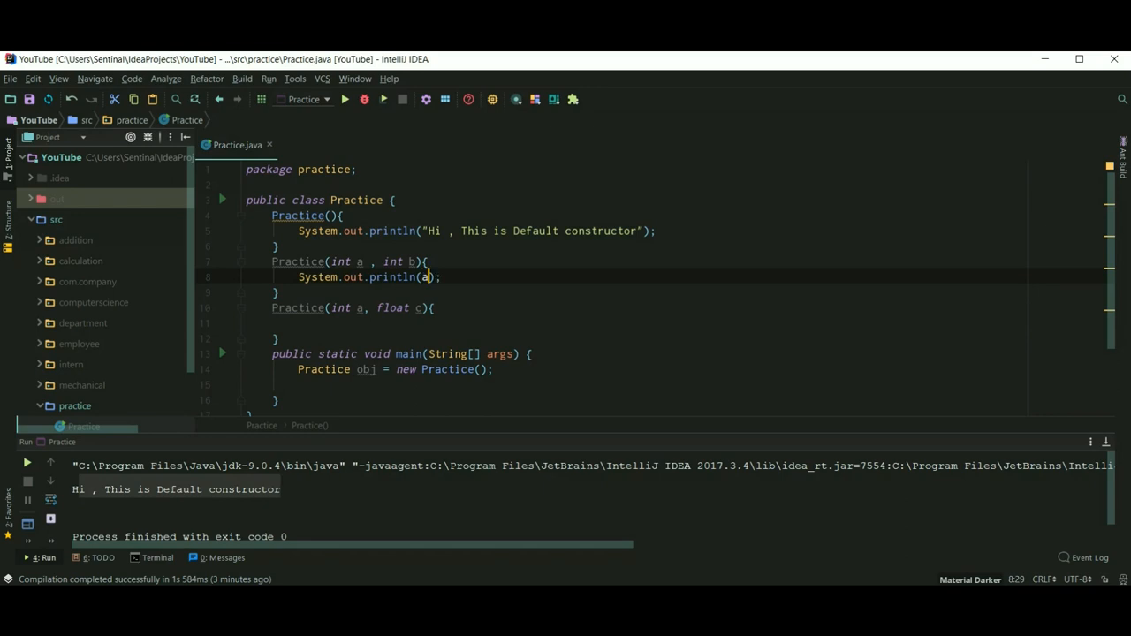
text(+")
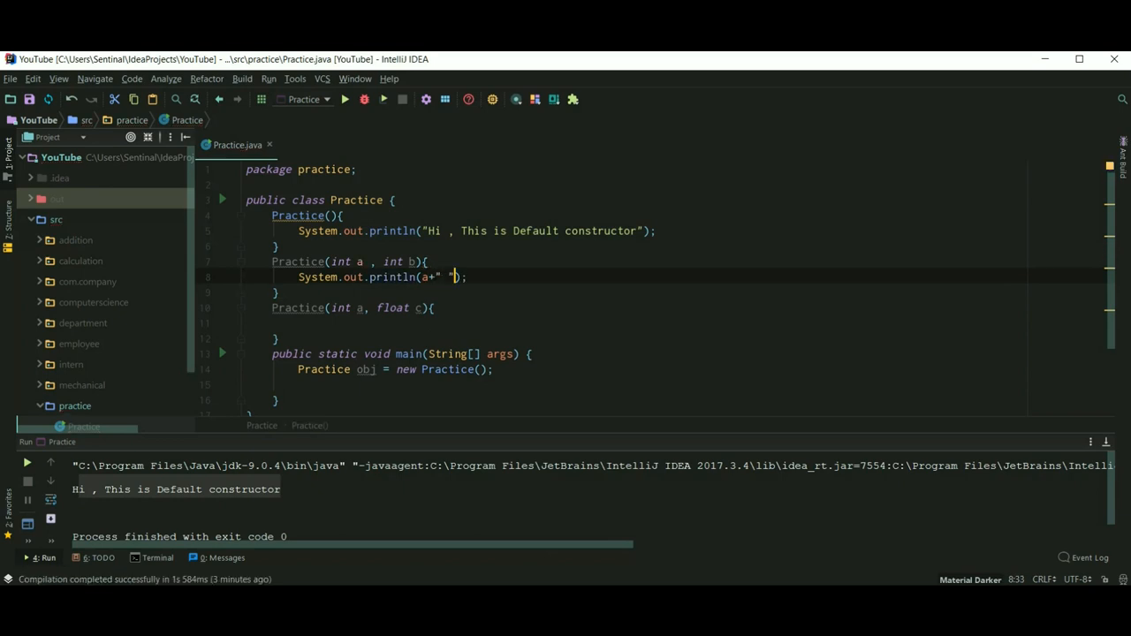
text(+b)
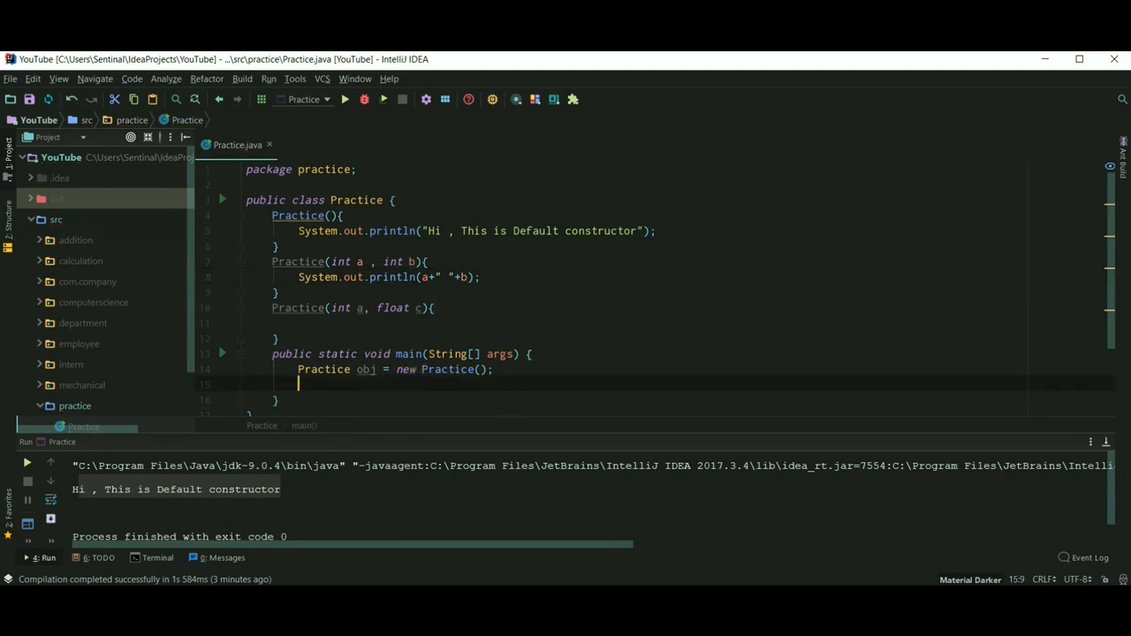
Create Practice obj2 = new Practice(5,10) in main.
text(Practice obj2)
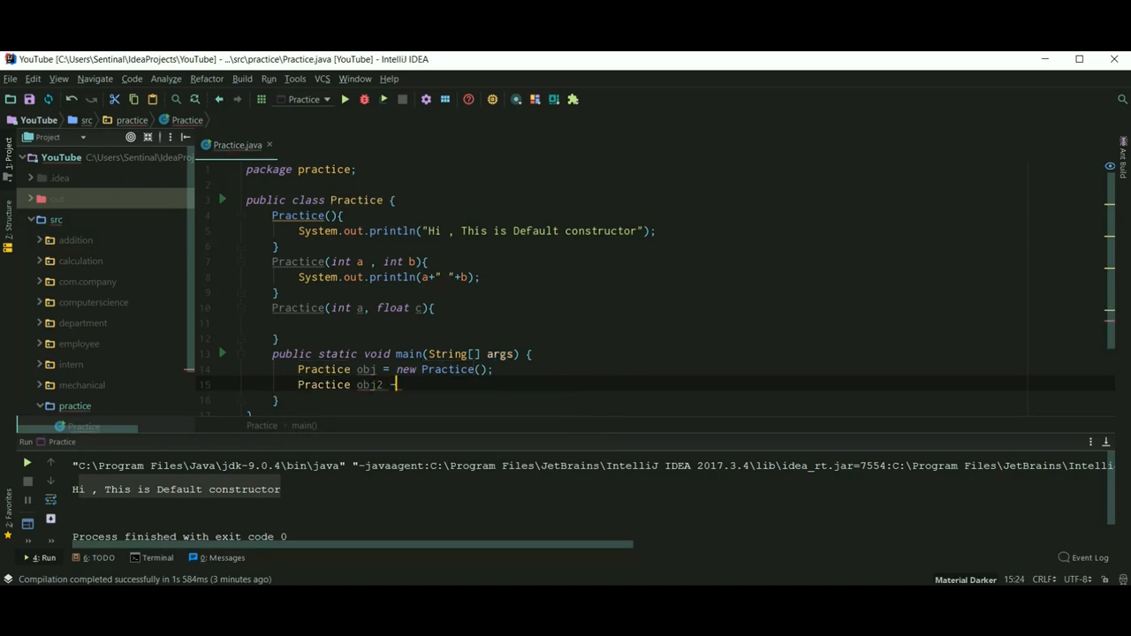
text(= ne)
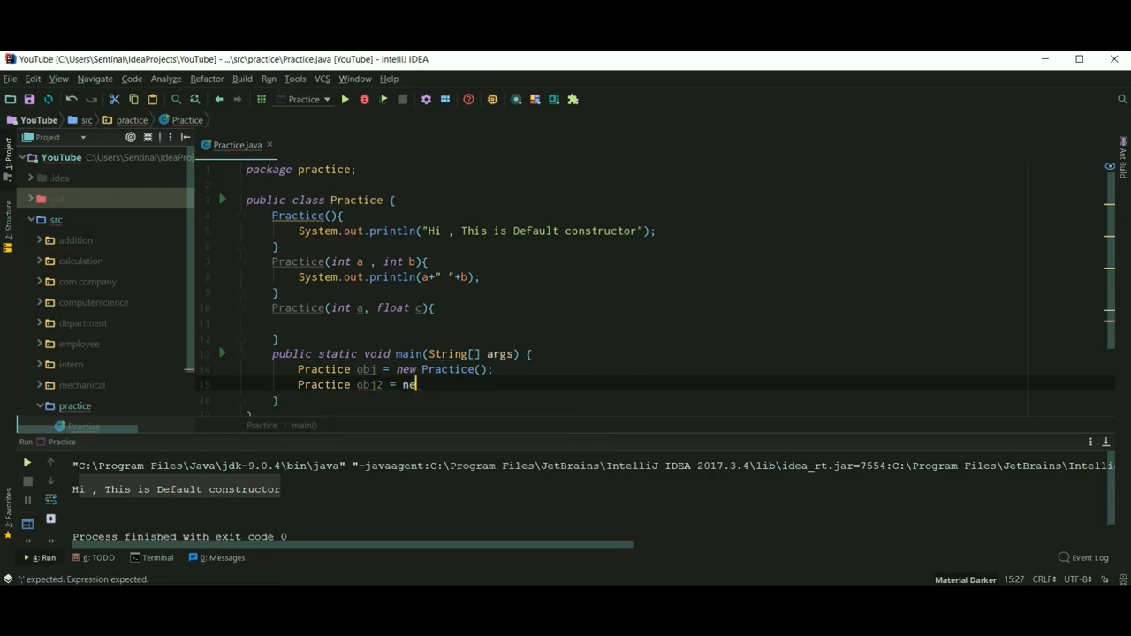
text(w Practice())
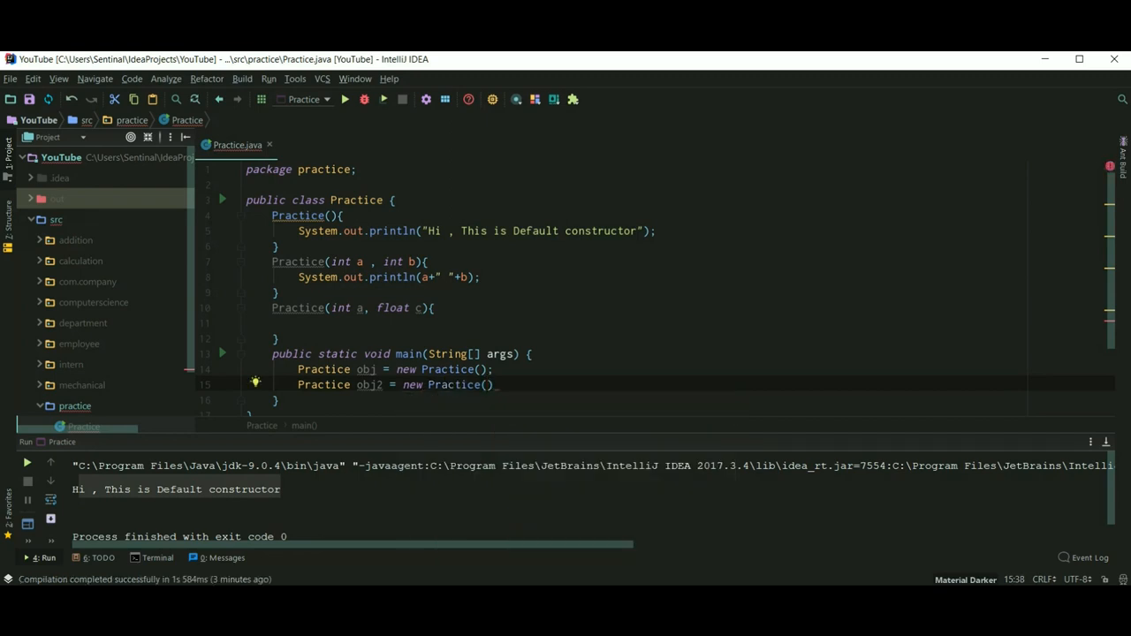
text(5)
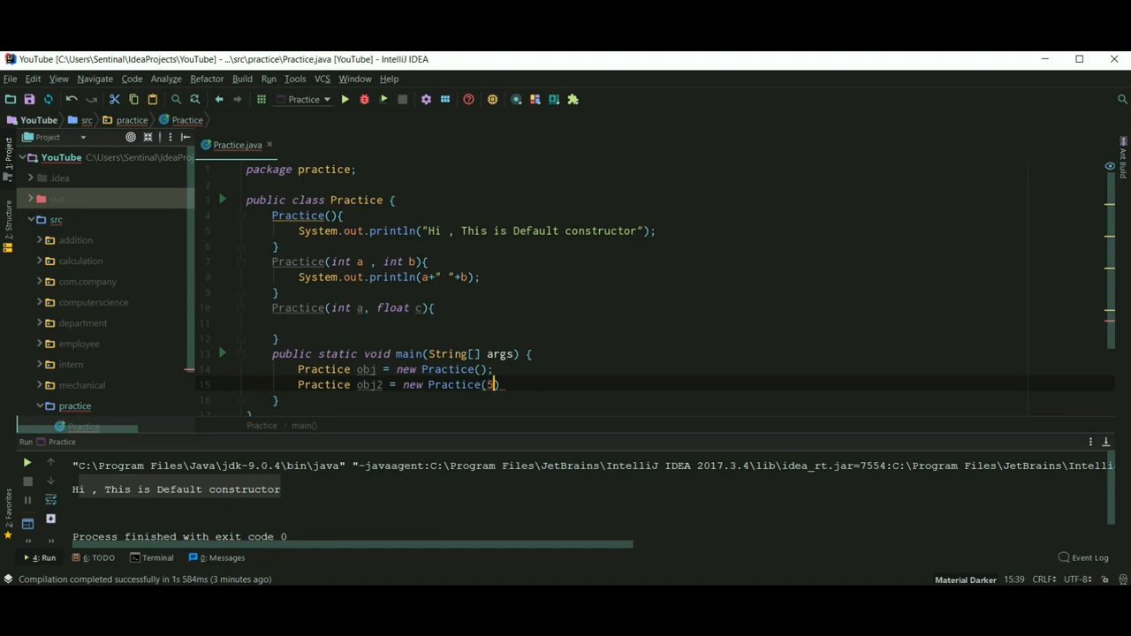
text(,10))
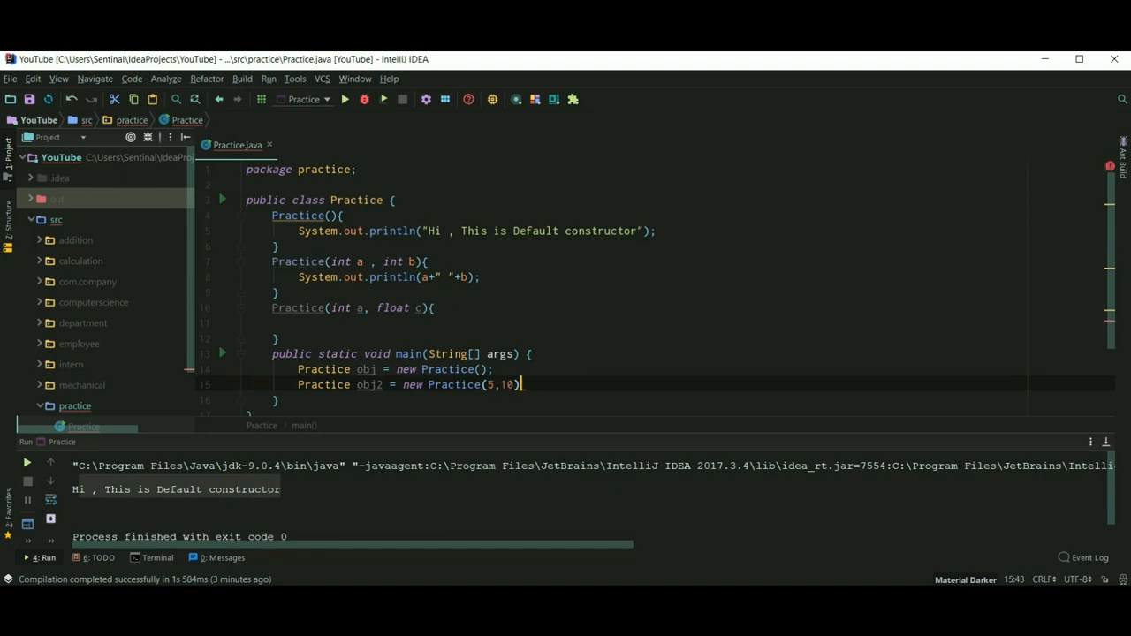